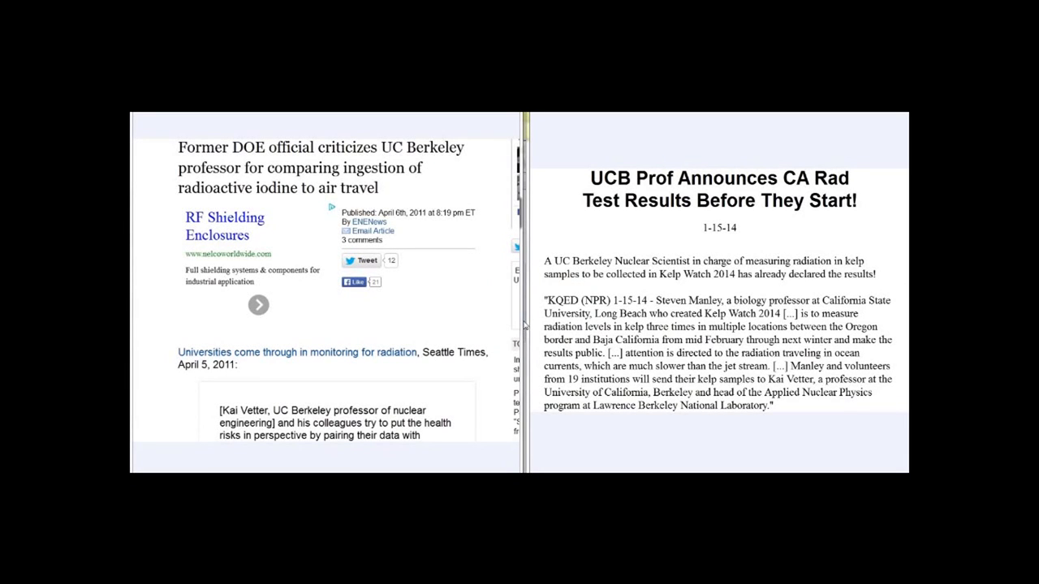
mouse_move(321, 276)
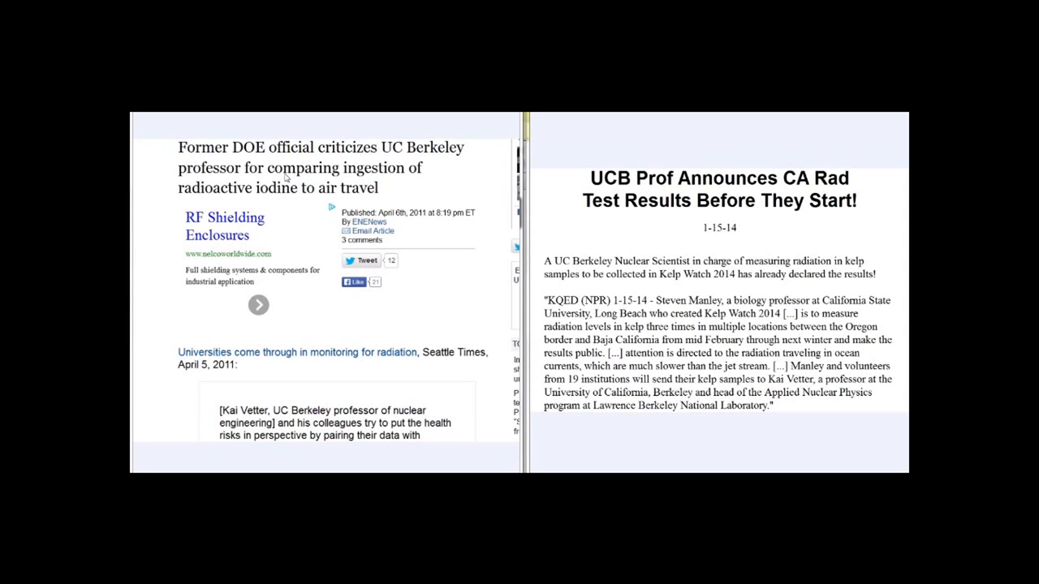
mouse_move(237, 193)
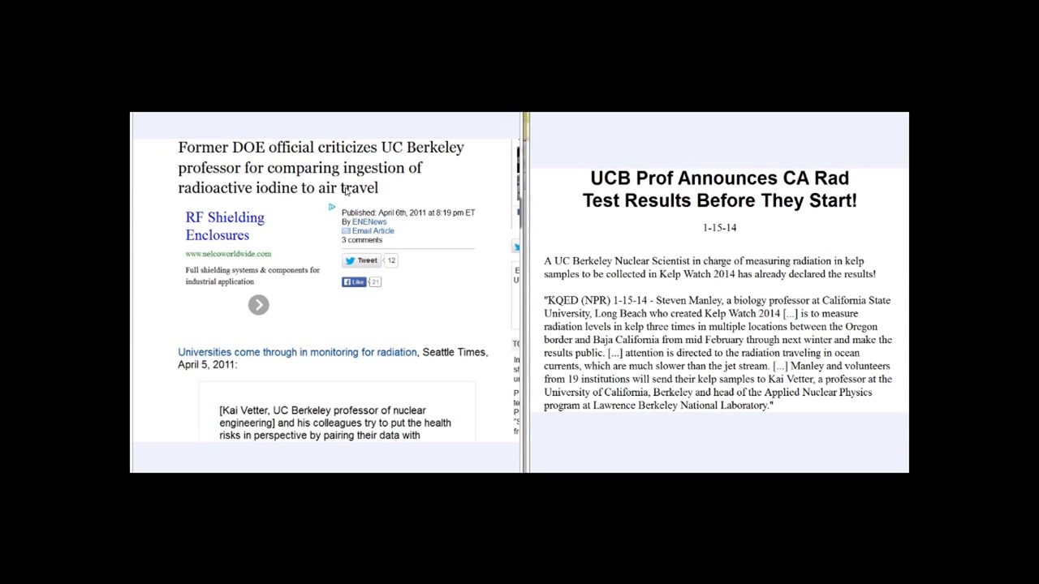
mouse_move(667, 285)
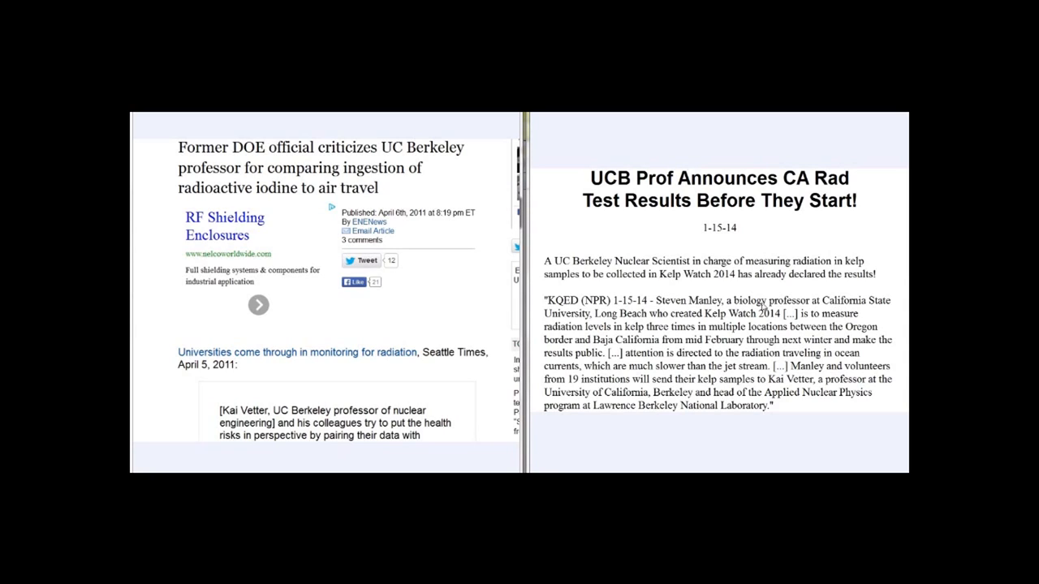
mouse_move(639, 196)
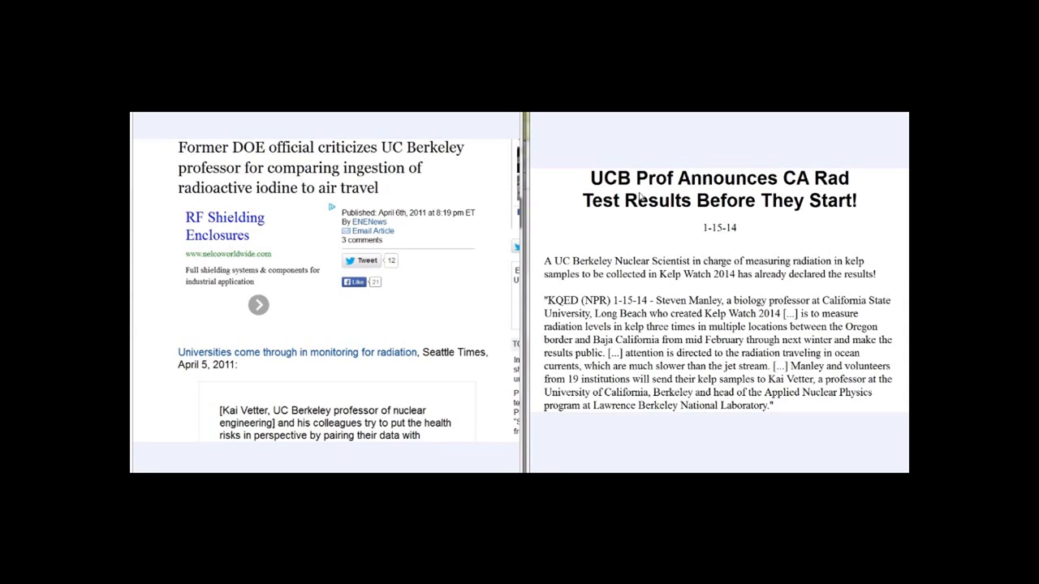
mouse_move(660, 200)
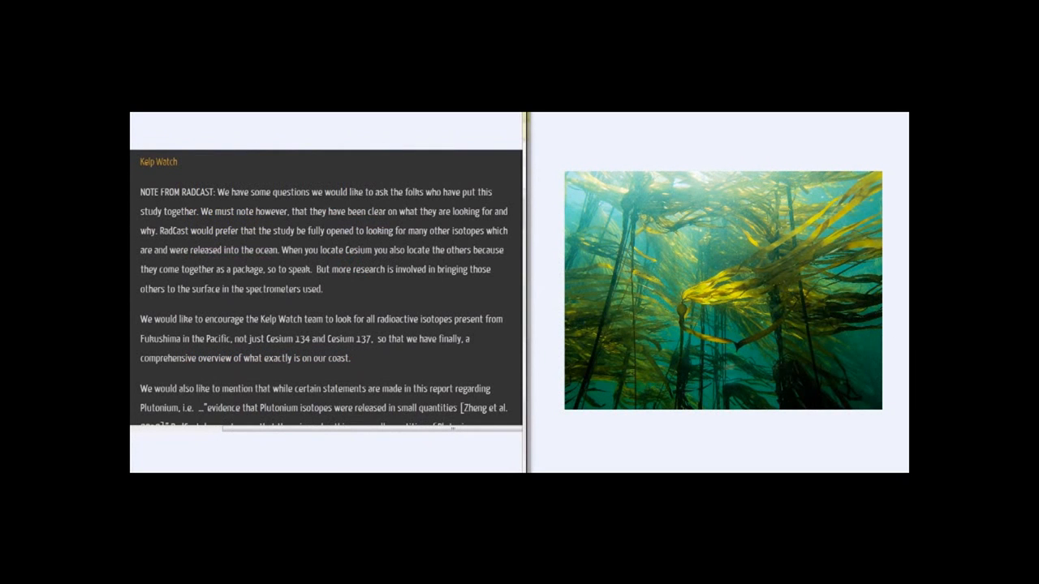
mouse_move(451, 312)
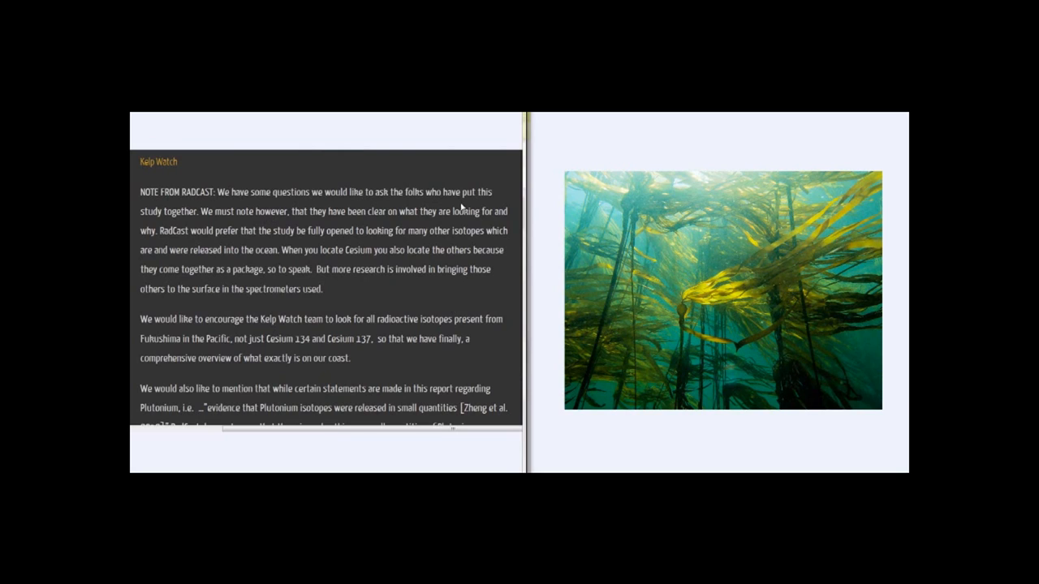
mouse_move(307, 216)
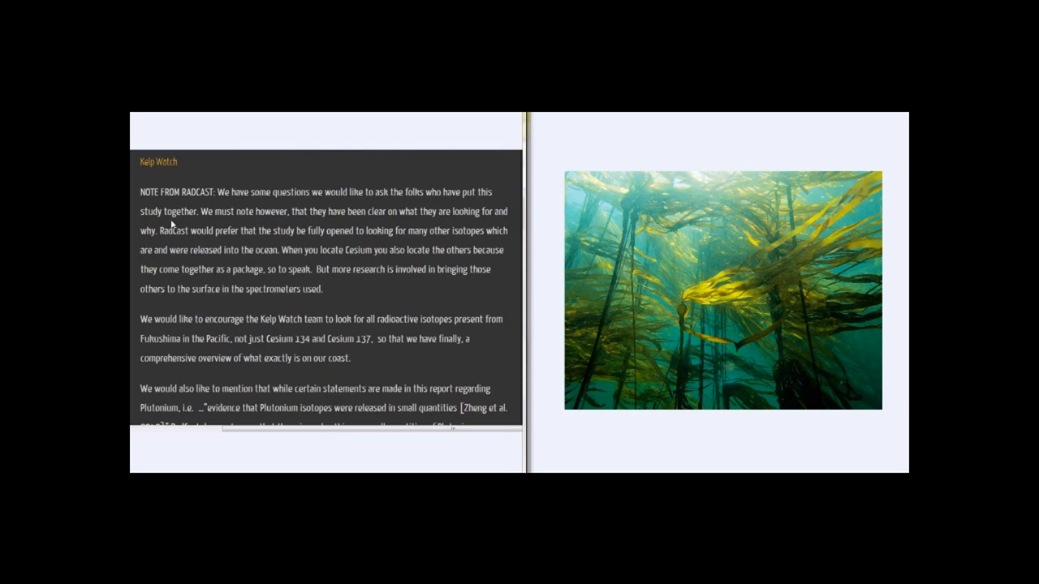
mouse_move(337, 244)
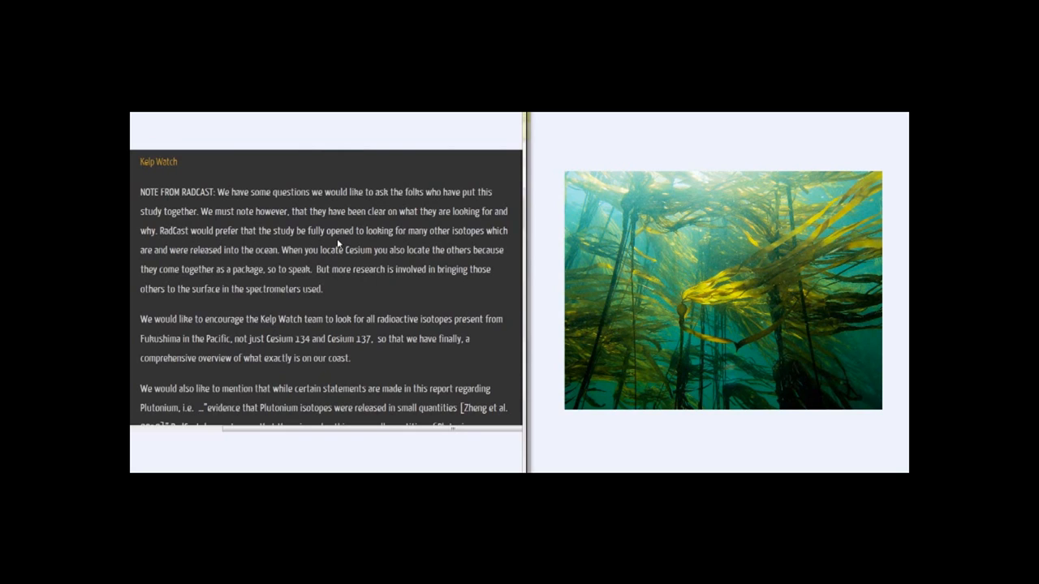
mouse_move(400, 241)
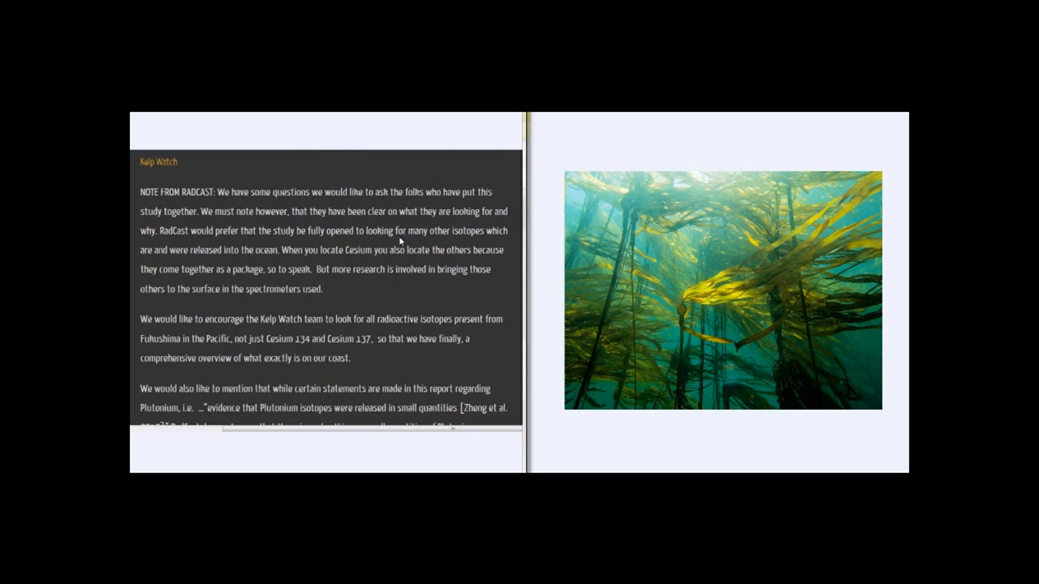
mouse_move(406, 254)
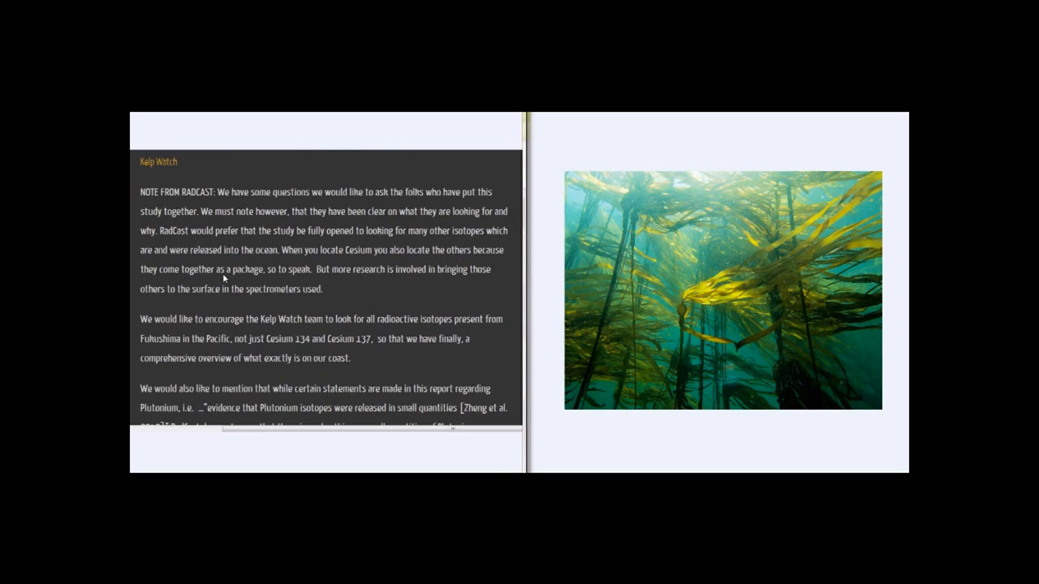
mouse_move(295, 278)
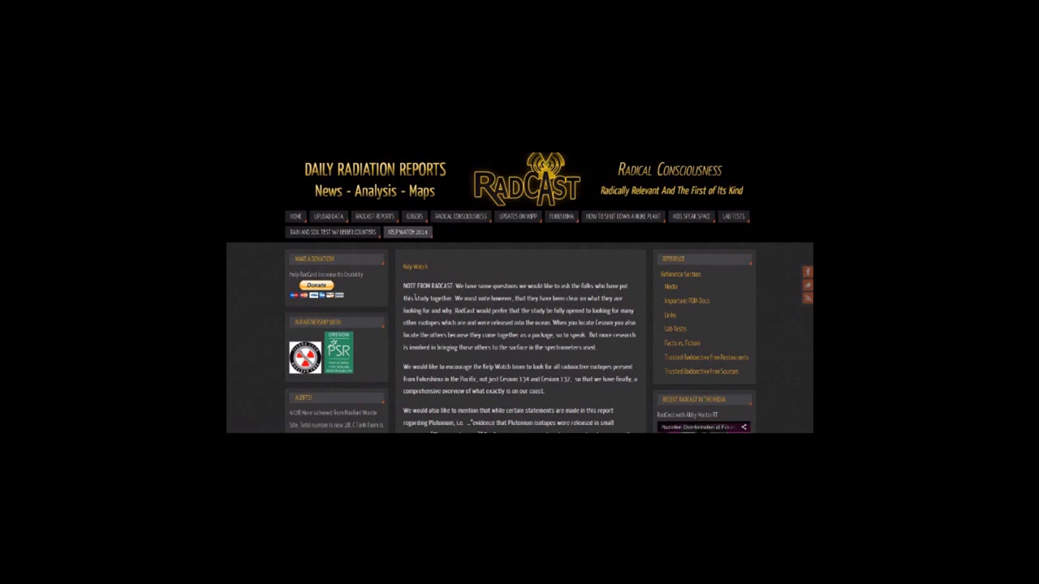
mouse_move(406, 295)
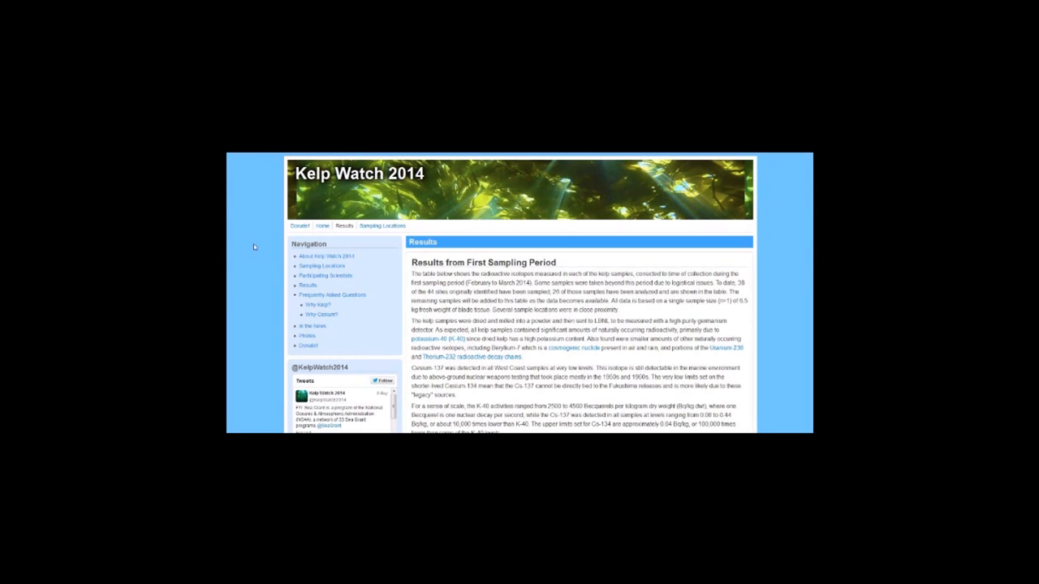
- Scroll the Kelp Watch 2014 Results table down to its Table Notes and Update Log
scroll(down, 3)
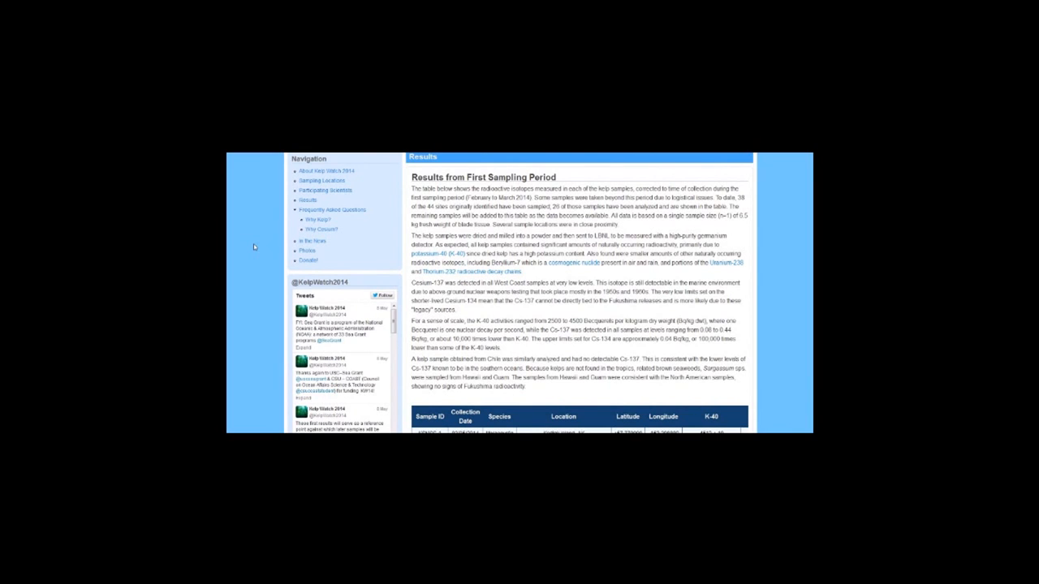
scroll(down, 3)
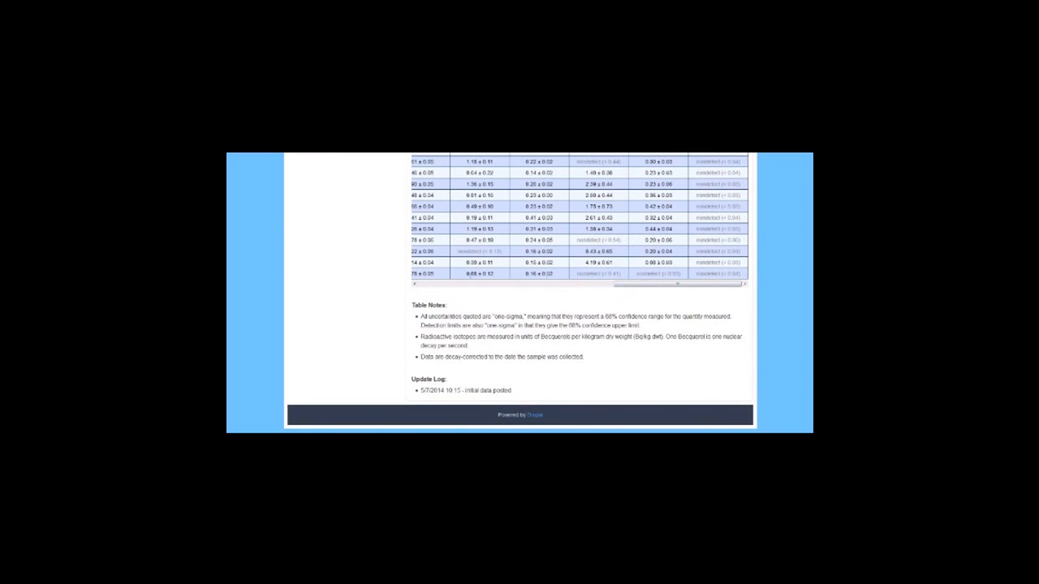
scroll(left, 3)
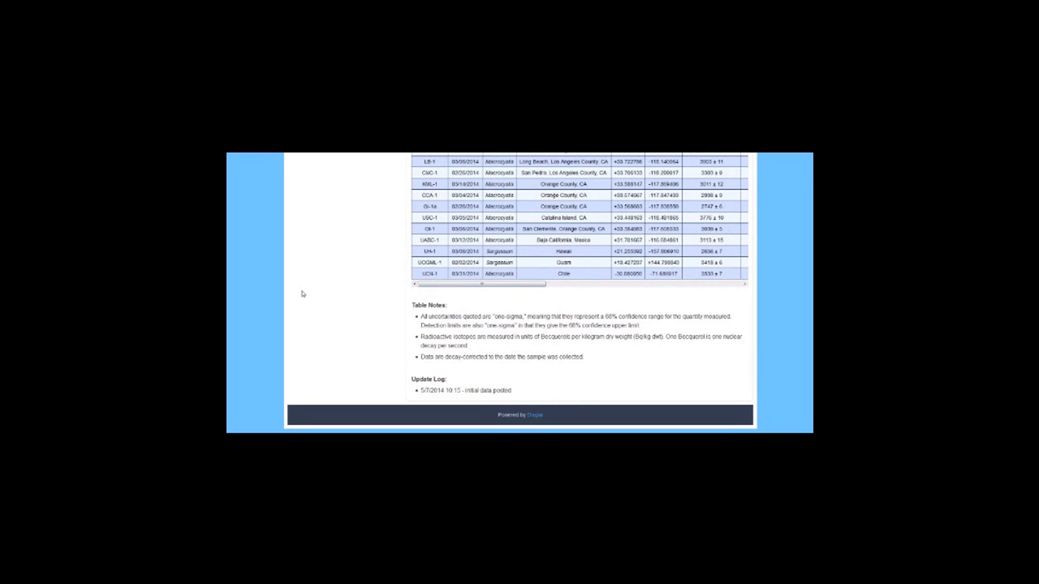
scroll(up, 3)
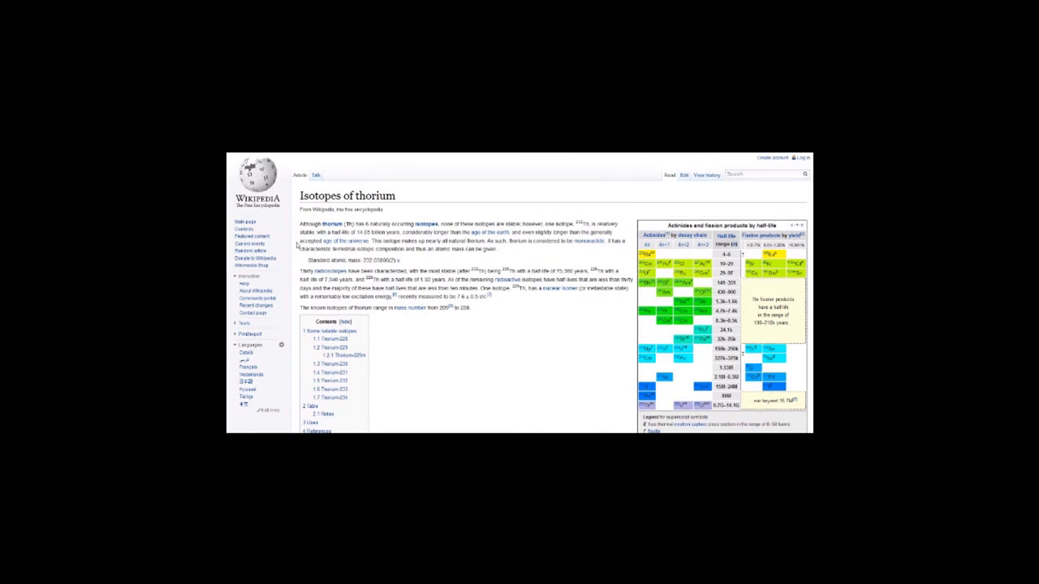
- Scroll the Isotopes of thorium article down through Thorium-229 to Thorium-232
scroll(down, 3)
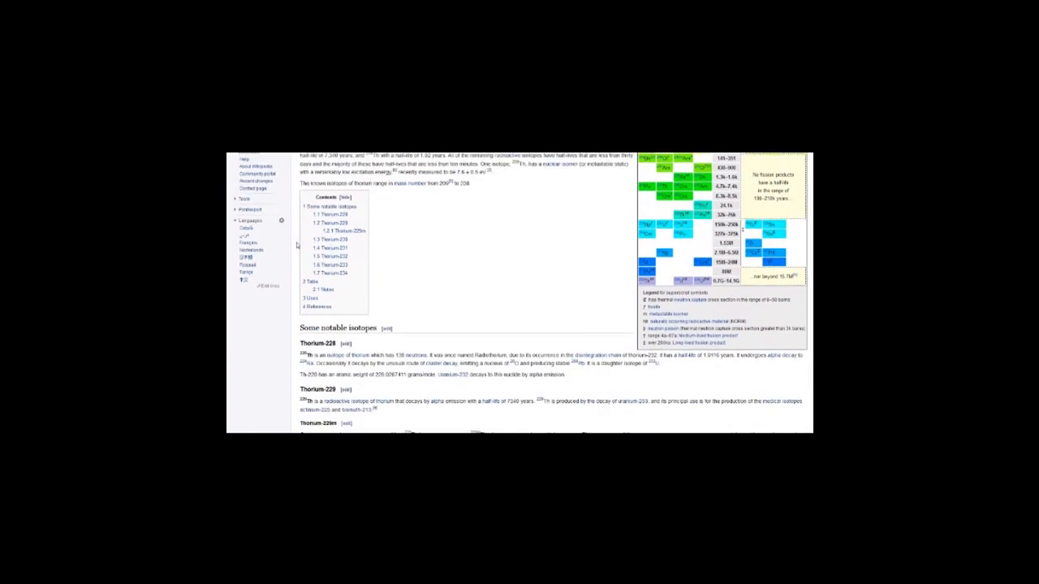
scroll(down, 3)
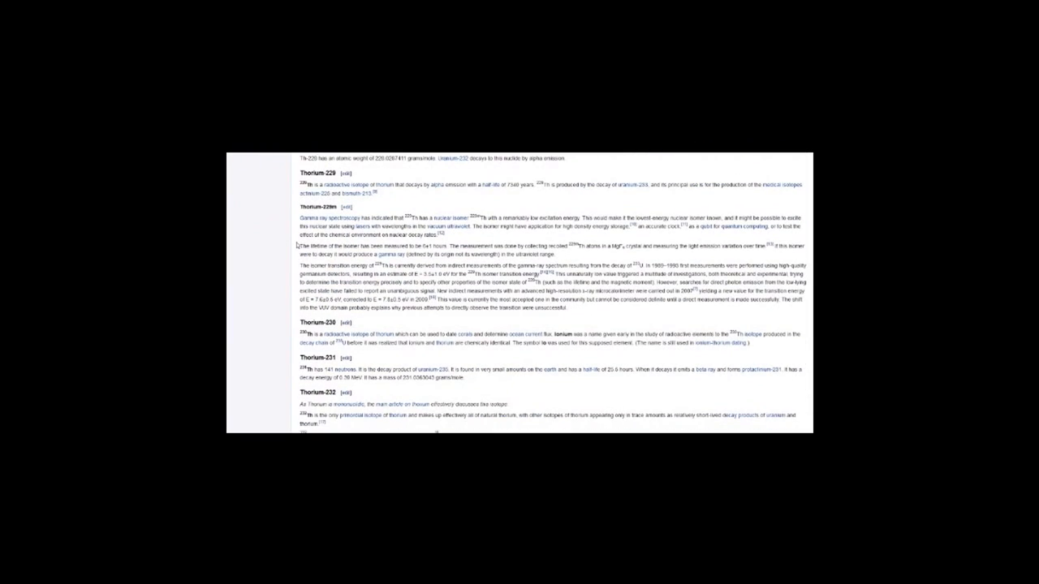
scroll(down, 3)
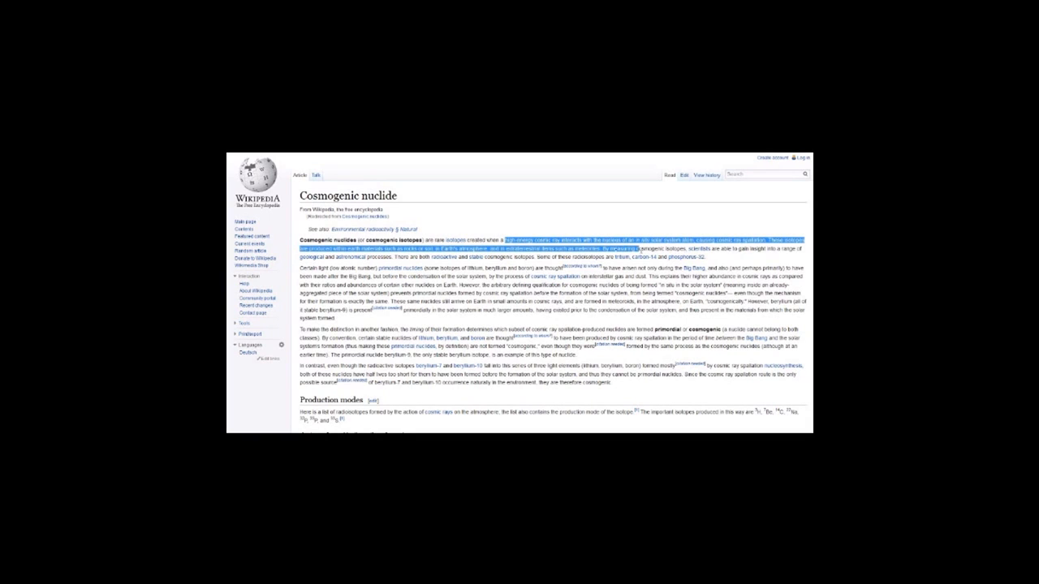
- Click into the Cosmogenic nuclide article page
click(484, 200)
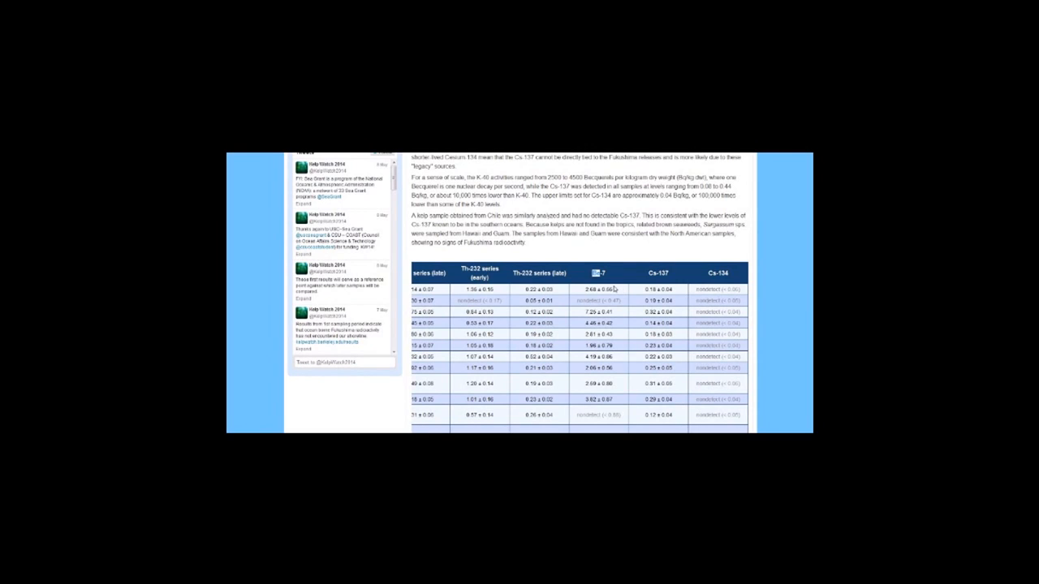
mouse_move(605, 290)
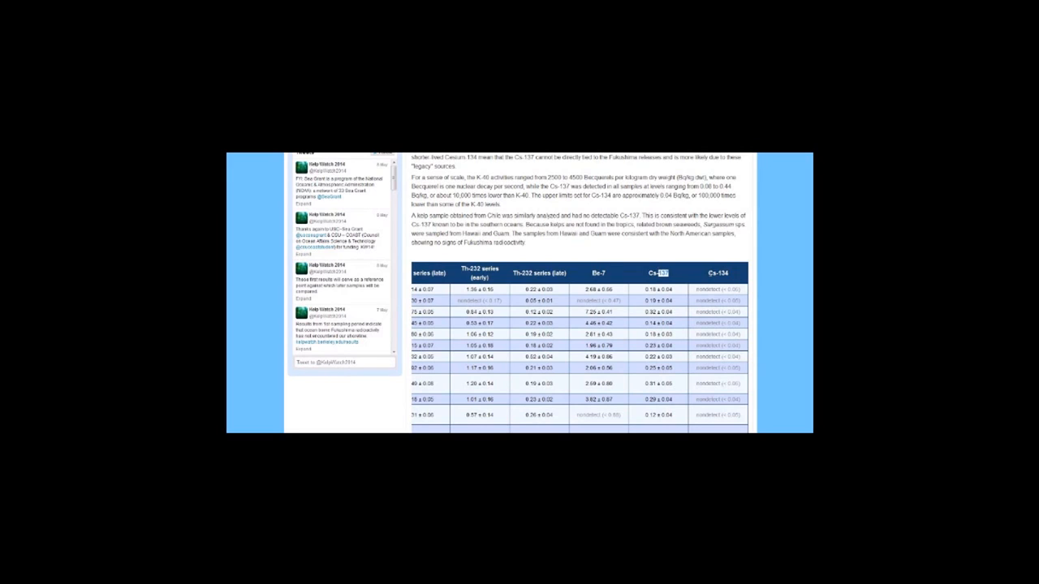
mouse_move(702, 274)
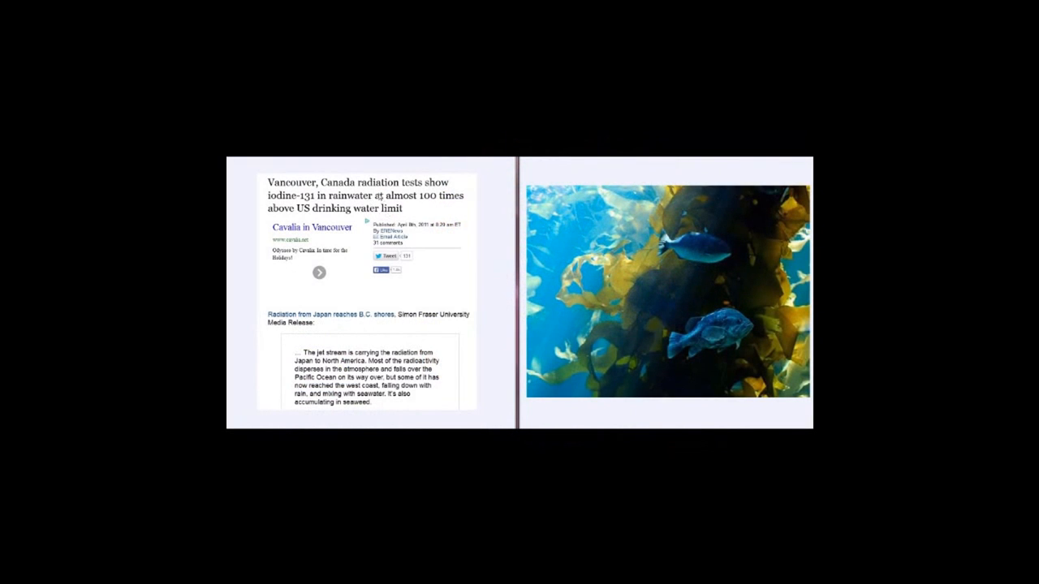
mouse_move(433, 179)
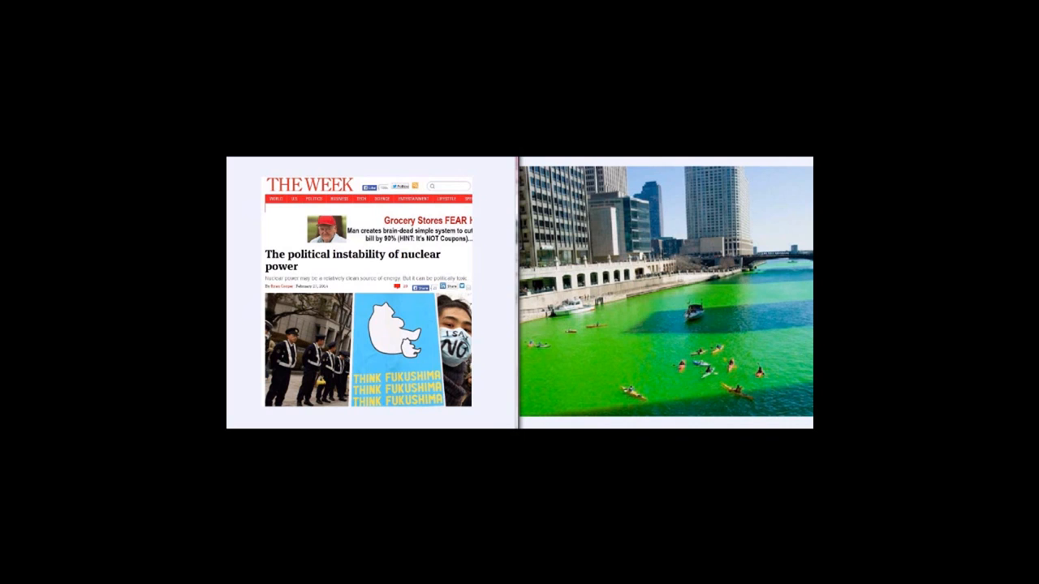
- Scroll down past The Week article toward the next radiation news page
scroll(down, 3)
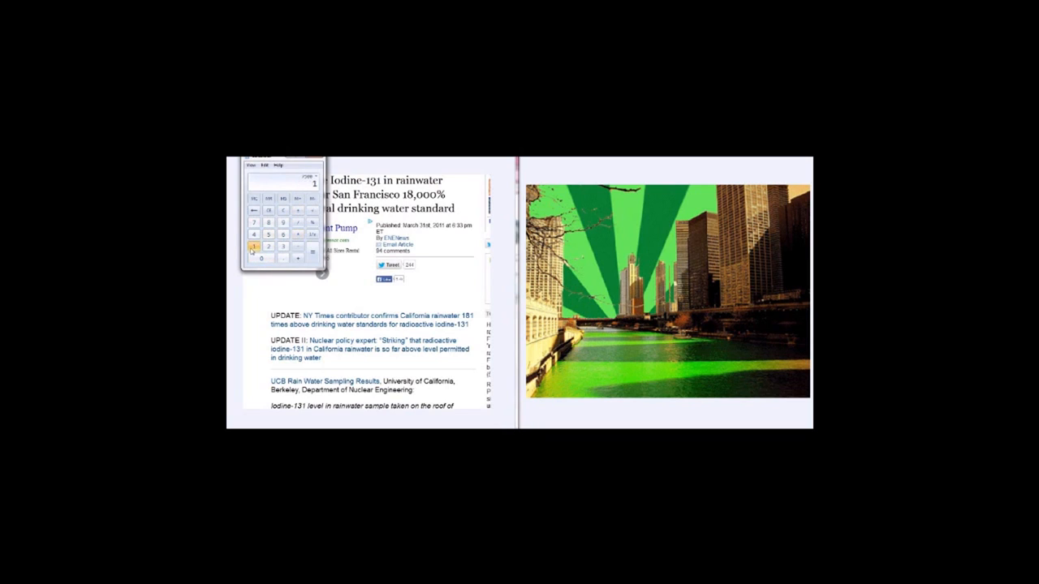
- Enter 18000 from the San Francisco iodine-131 headline into the calculator
click(284, 234)
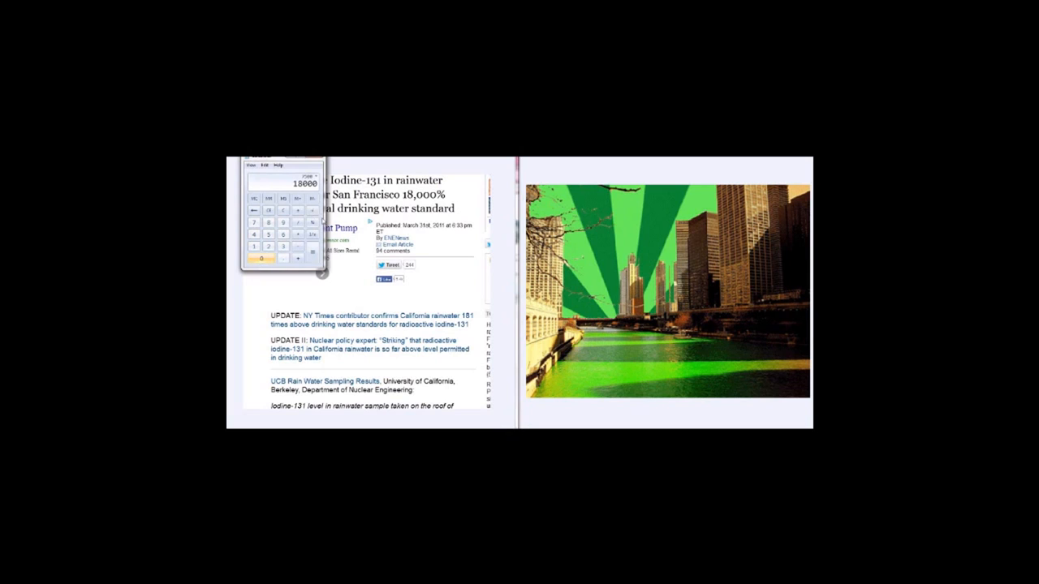
click(309, 252)
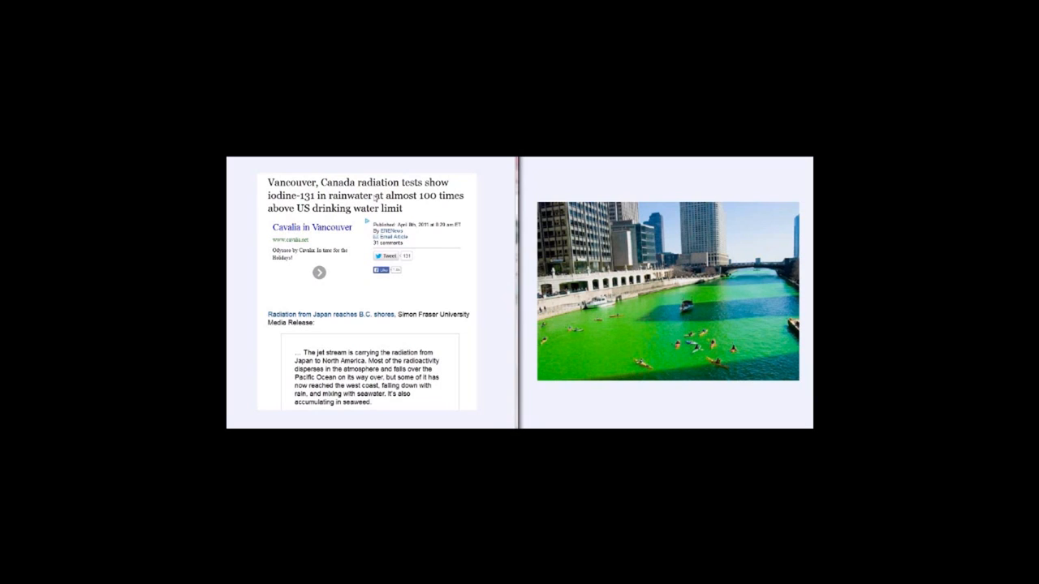
mouse_move(432, 262)
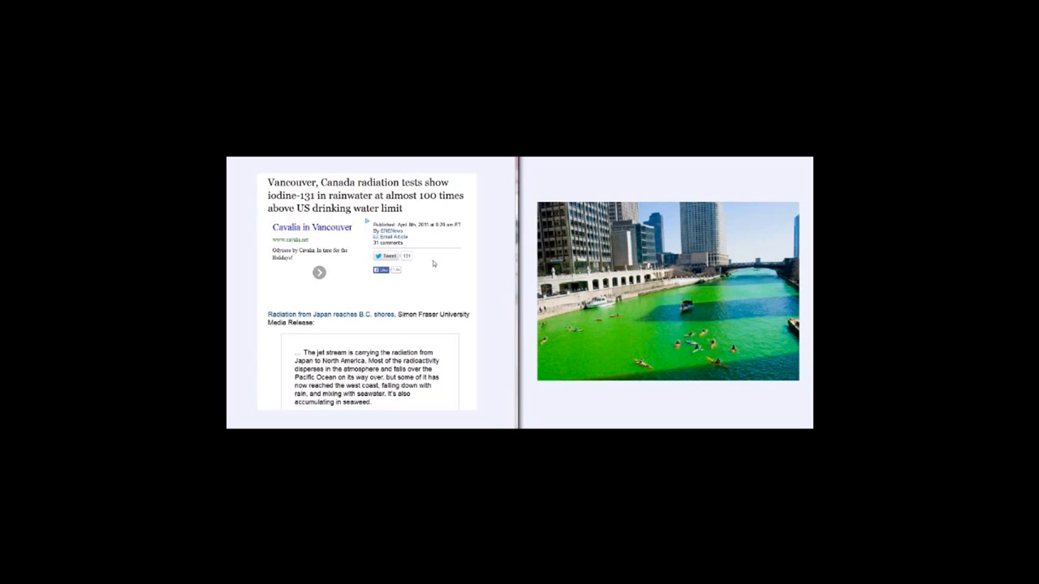